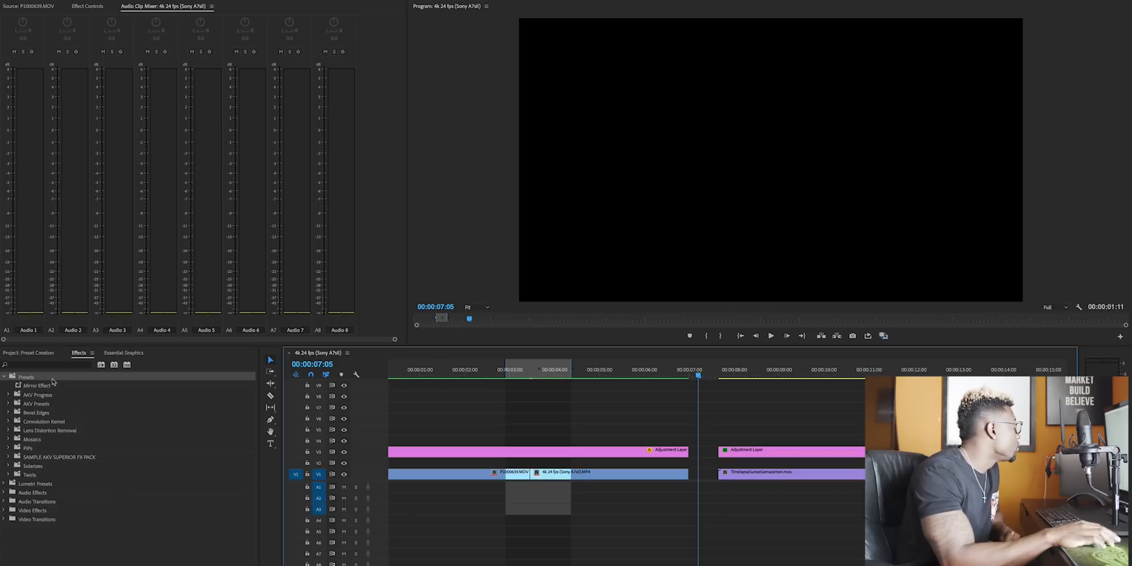
# Start Import Presets on the Presets bin, pick the sample .prfpset on the Desktop, then cancel
pyautogui.rightClick(27, 377)
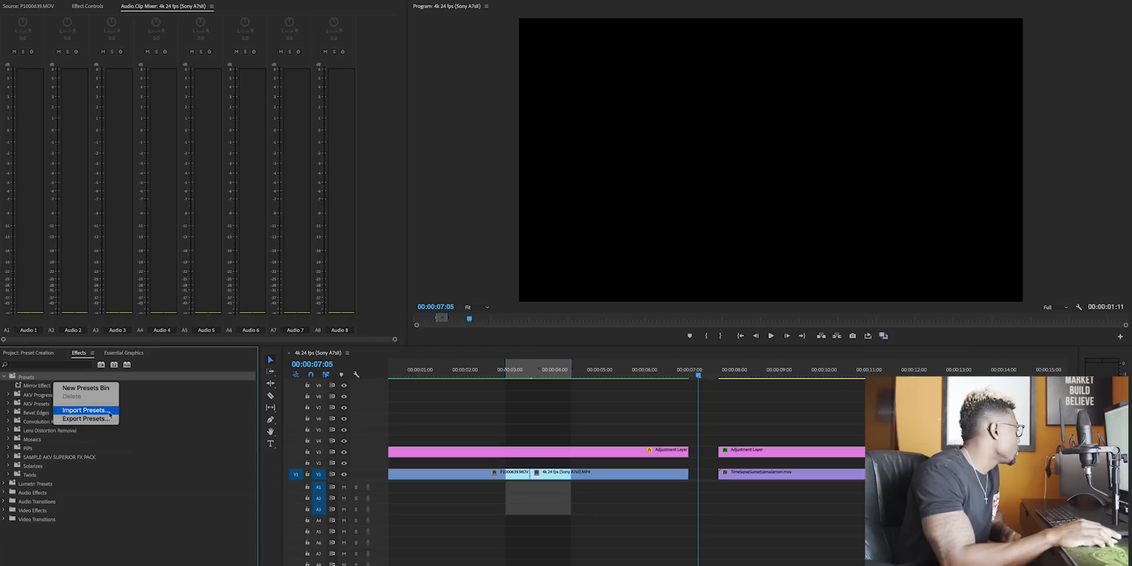
pyautogui.click(85, 410)
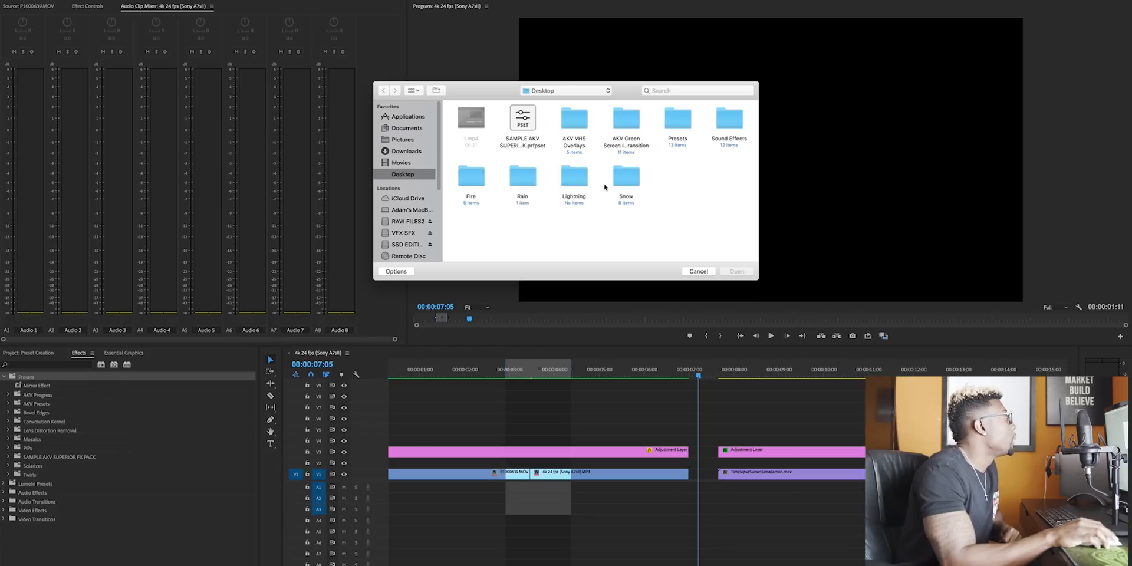
pyautogui.click(523, 119)
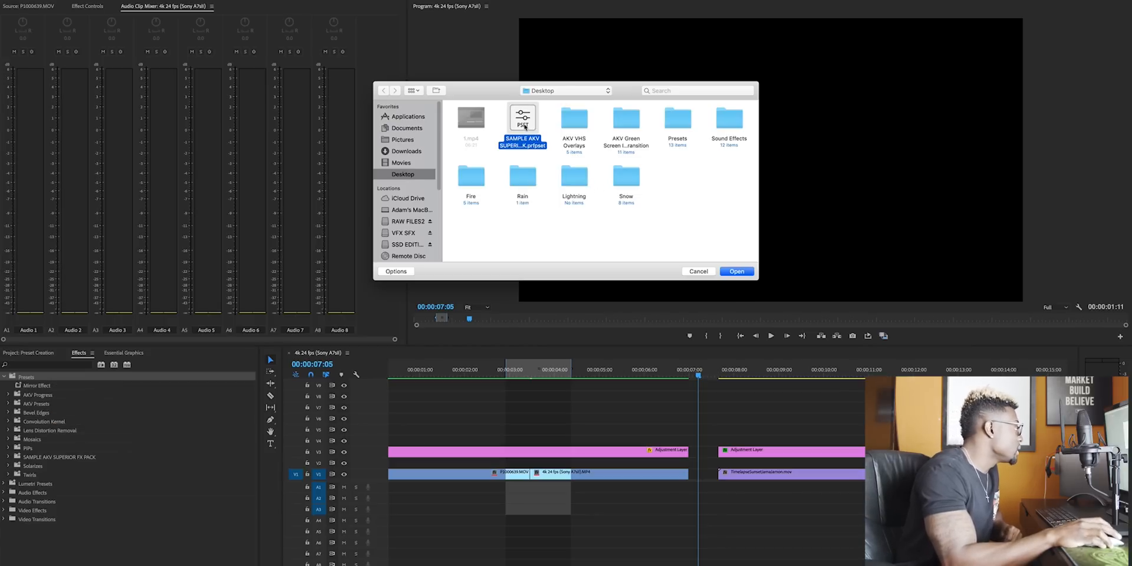
pyautogui.moveTo(697, 272)
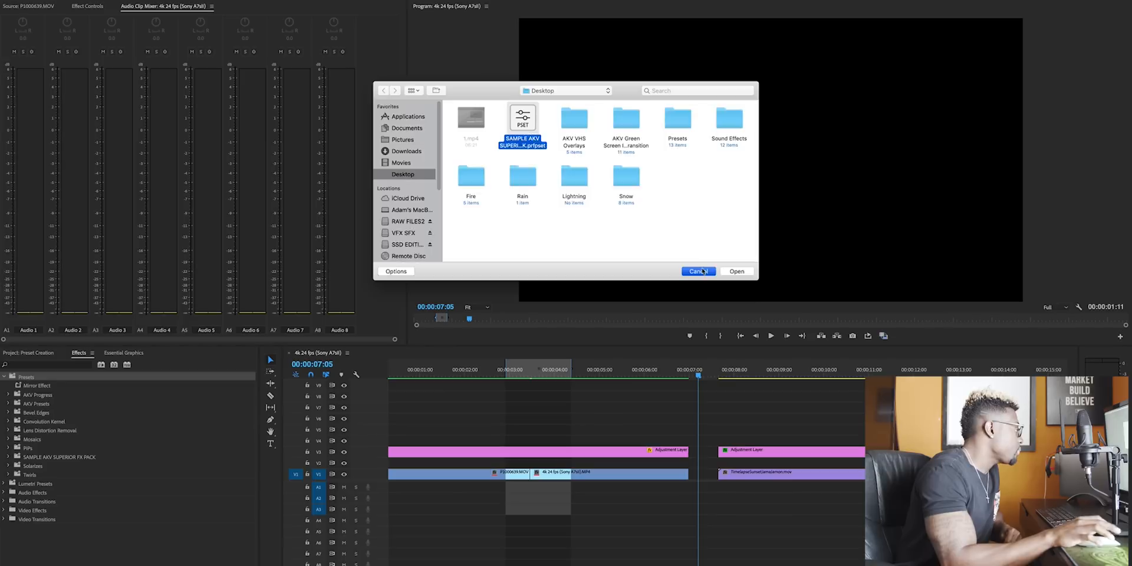
pyautogui.click(697, 271)
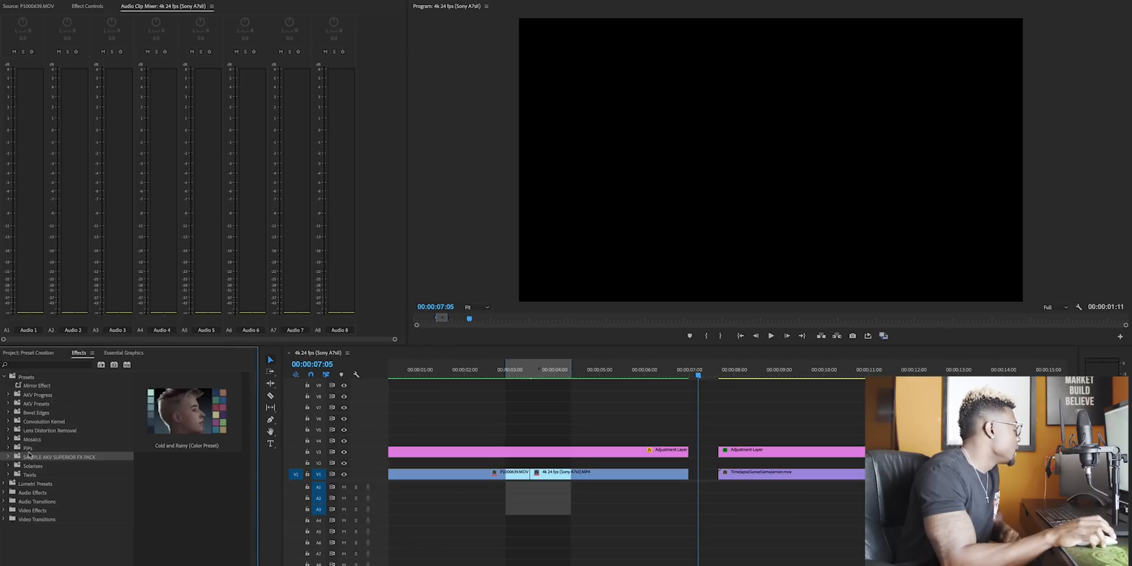
# Expand the AKV Presets bin to list the installed preset packs
pyautogui.click(9, 457)
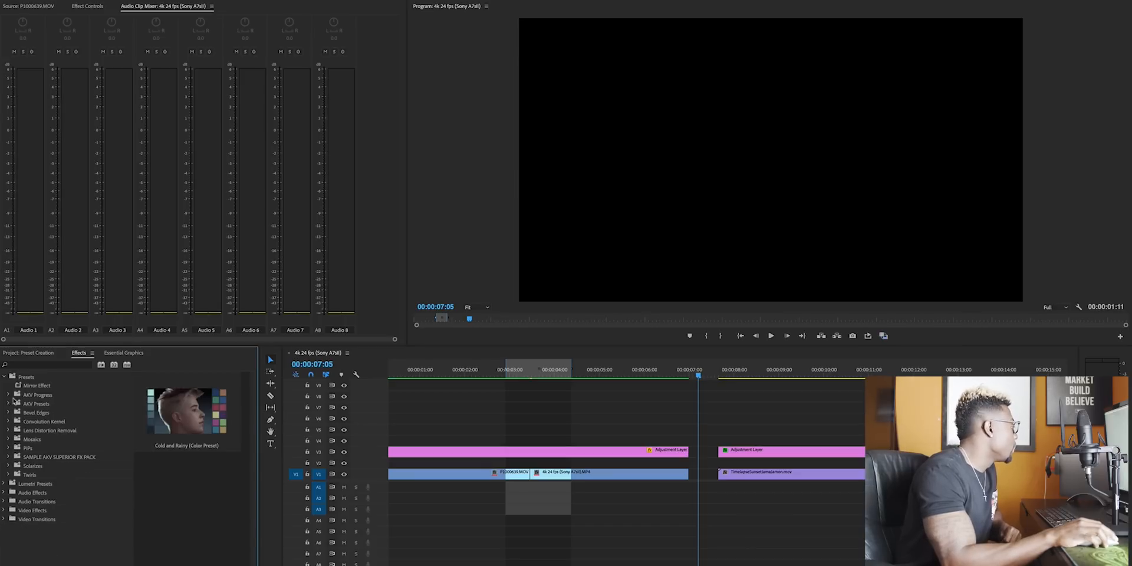
pyautogui.click(8, 403)
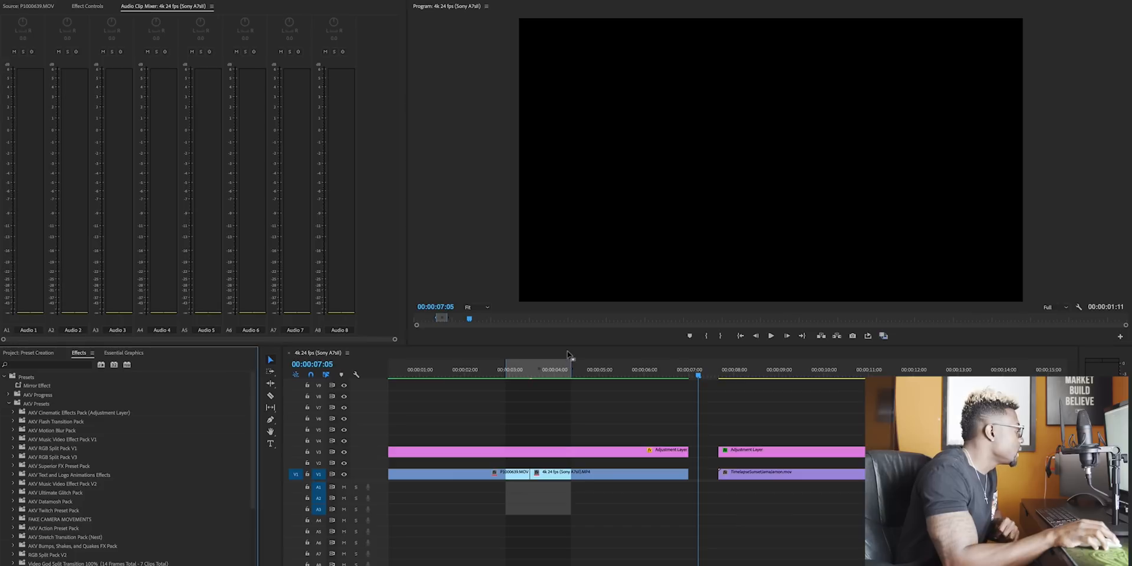
# Nest the two clip ends around the cut into one nested sequence, confirming the default name
pyautogui.click(532, 369)
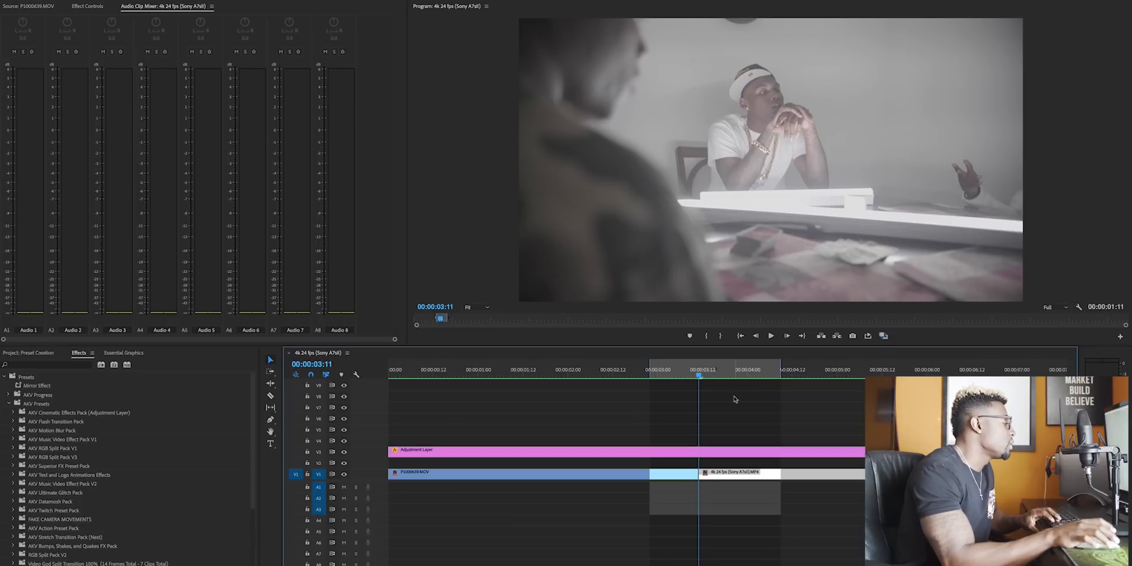
pyautogui.click(671, 370)
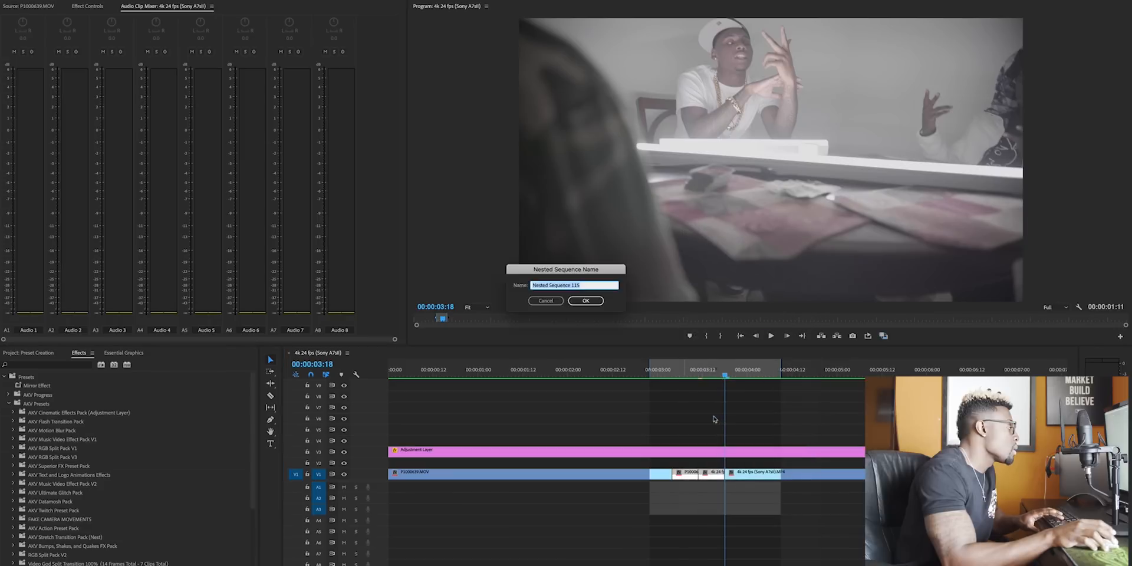
pyautogui.click(586, 301)
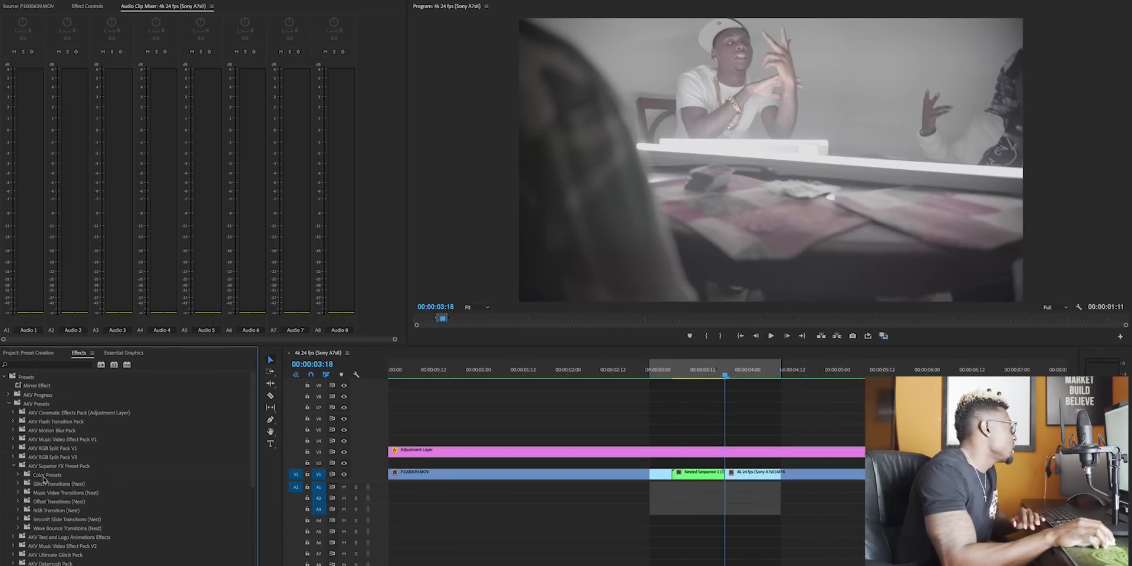
# Apply Vertical Wave Bounce from Wave Bounce Transitions (Nest) to the nested clip and play through it
pyautogui.click(59, 484)
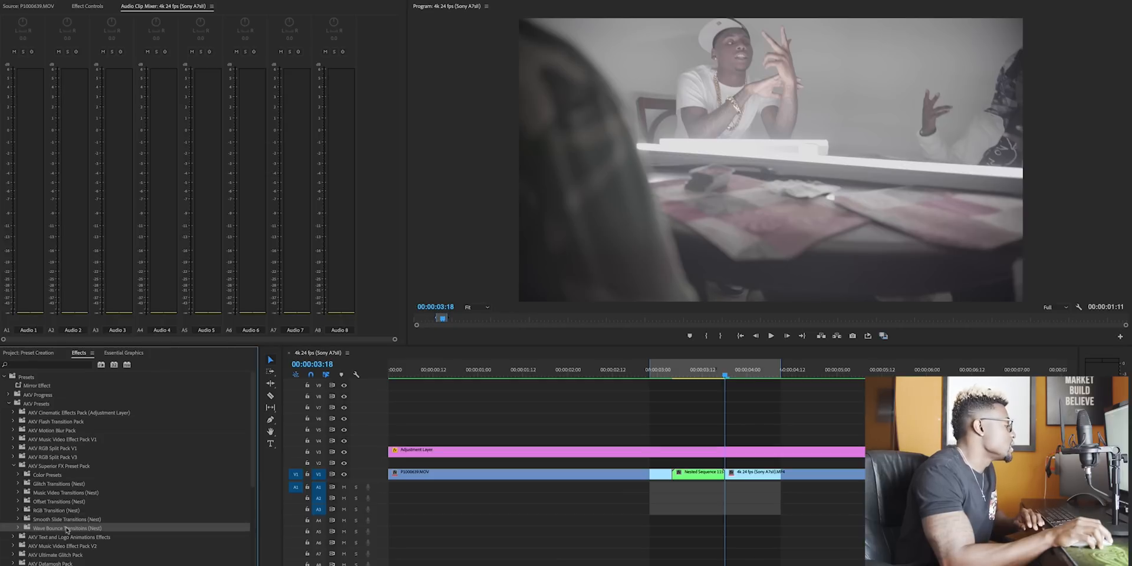
pyautogui.click(18, 528)
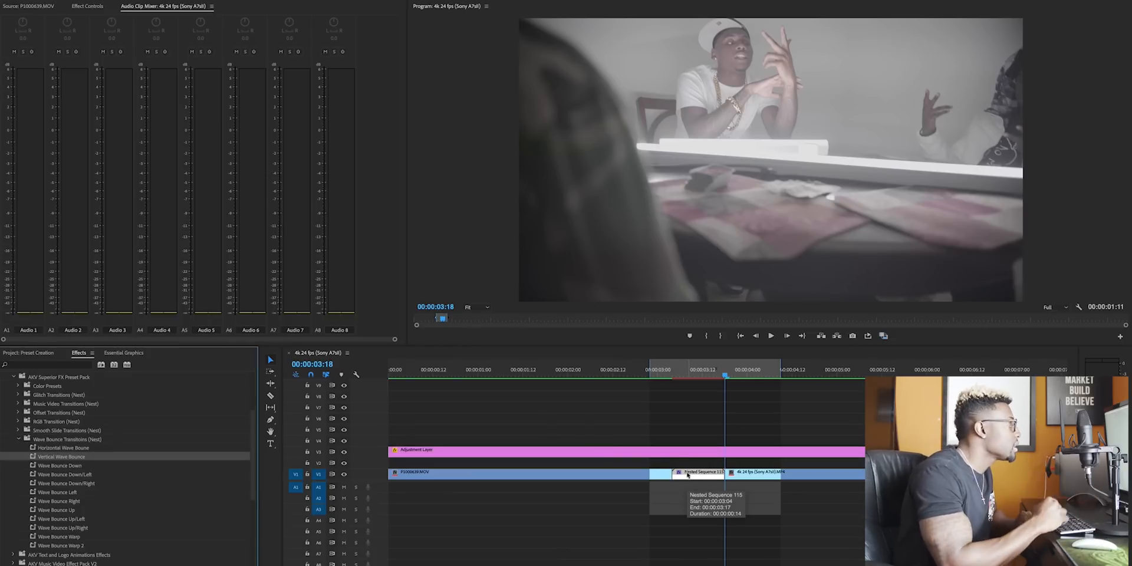
pyautogui.moveTo(714, 390)
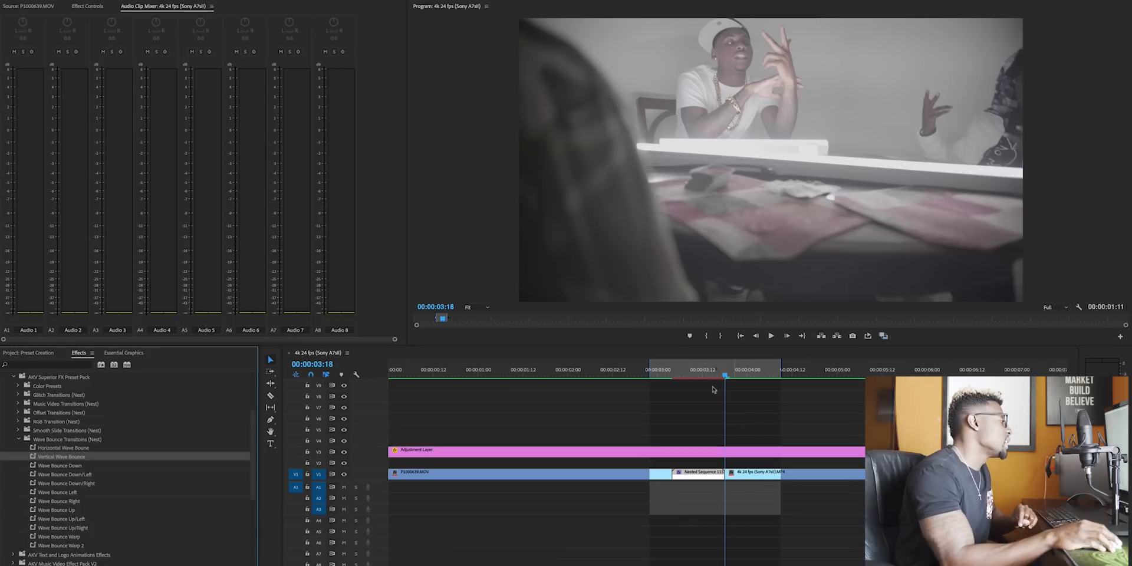
pyautogui.click(657, 369)
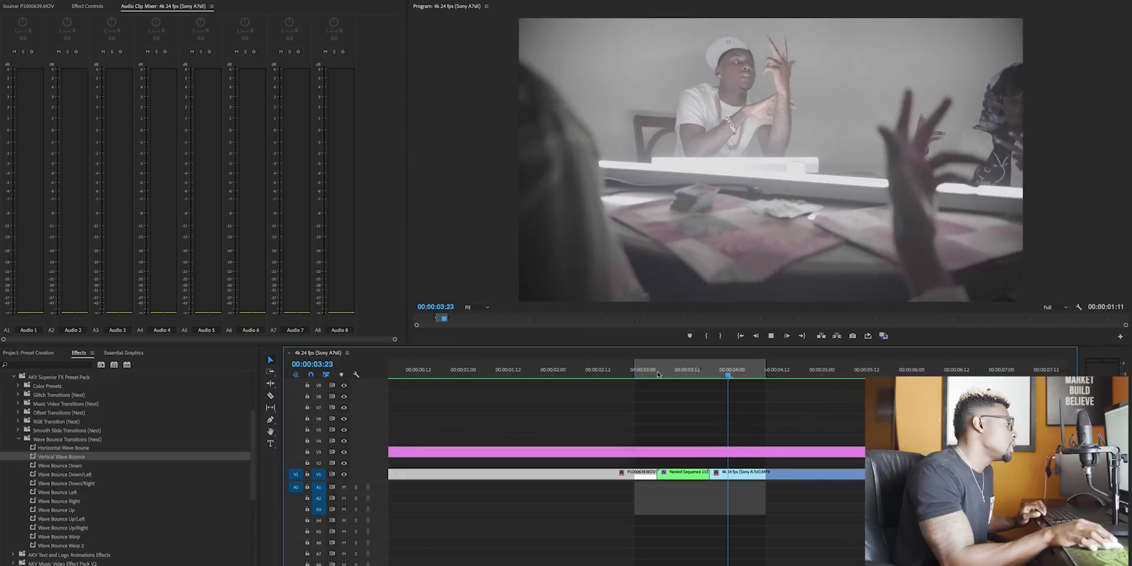
pyautogui.click(650, 369)
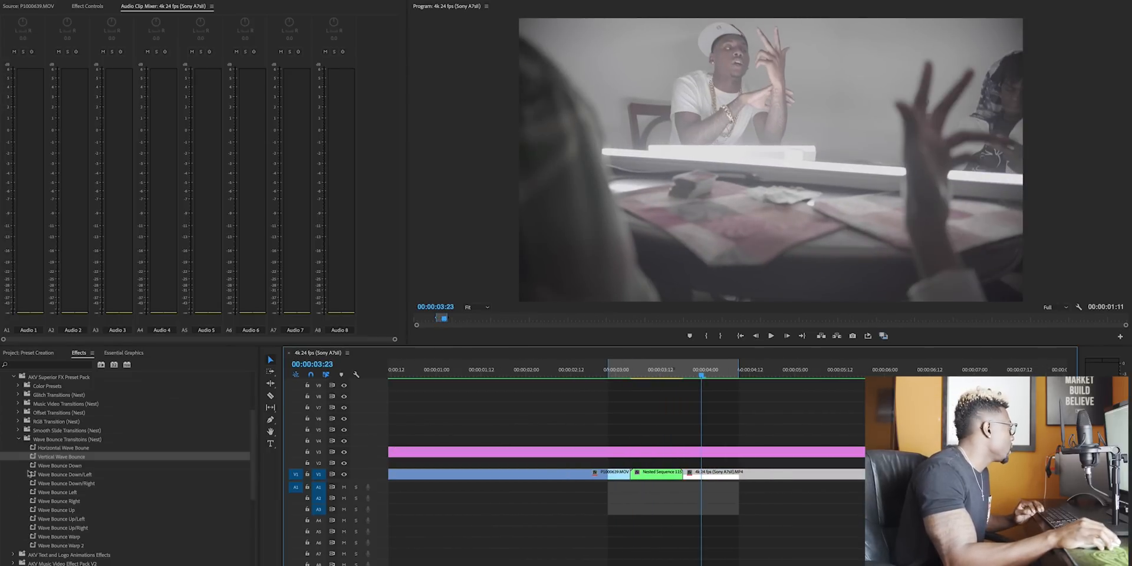
# Expand the RGB Transition presets and play the cut from just before the nested clip
pyautogui.click(18, 422)
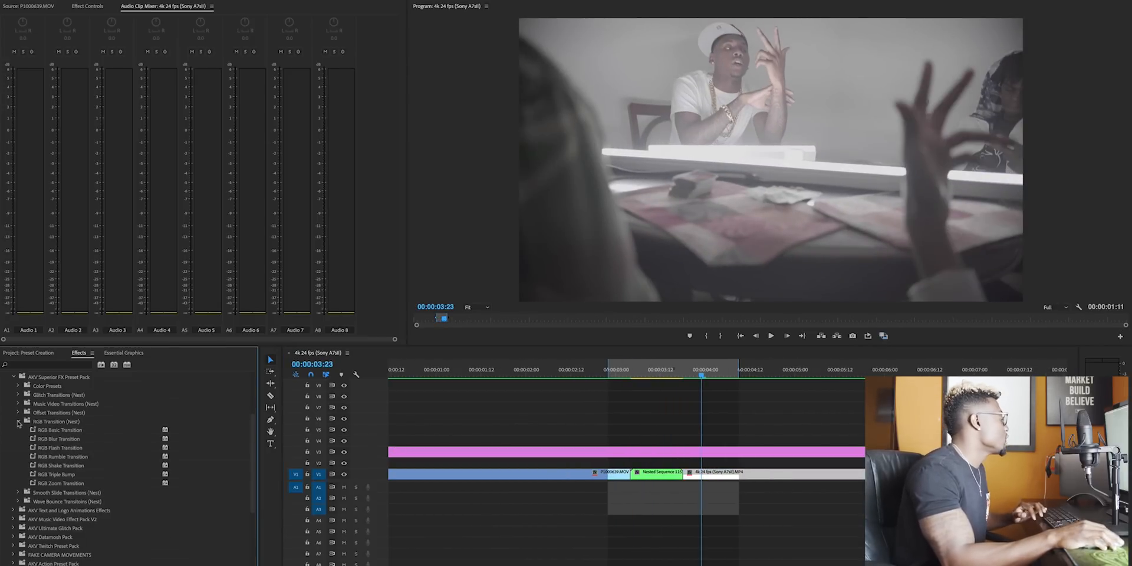
pyautogui.moveTo(61, 466)
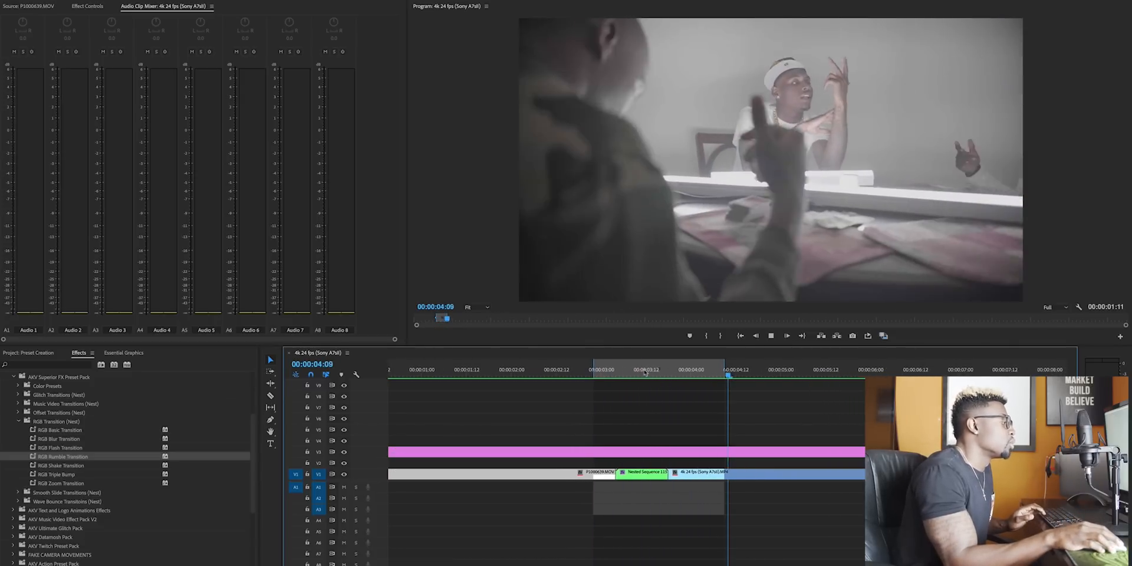
pyautogui.click(598, 369)
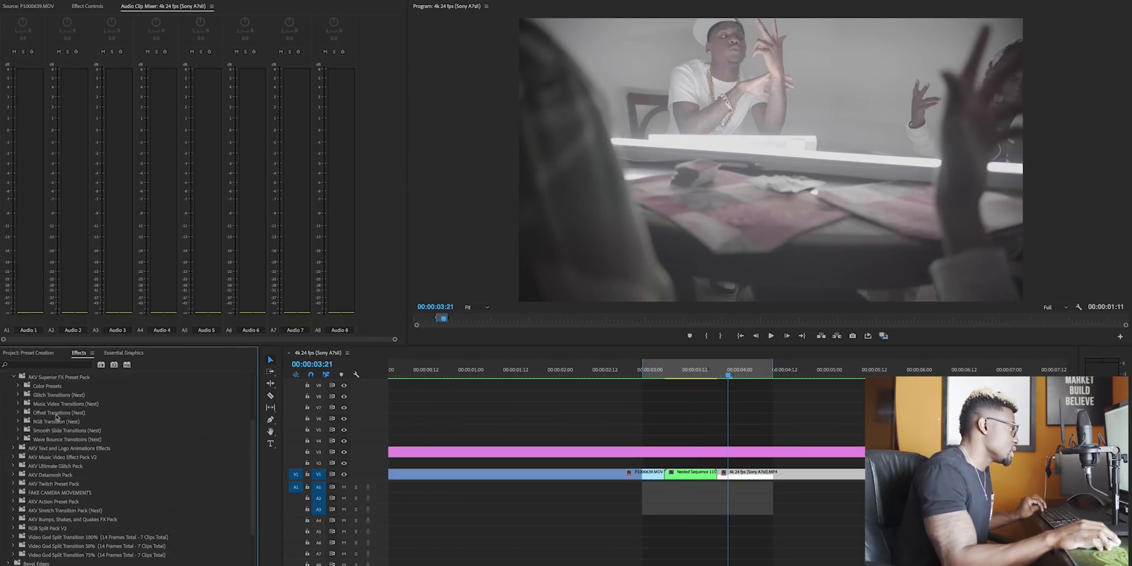
# Browse Music Video Transitions, then Glitch Transitions with Double Color Glitch and Time Warp Glitch
pyautogui.click(18, 403)
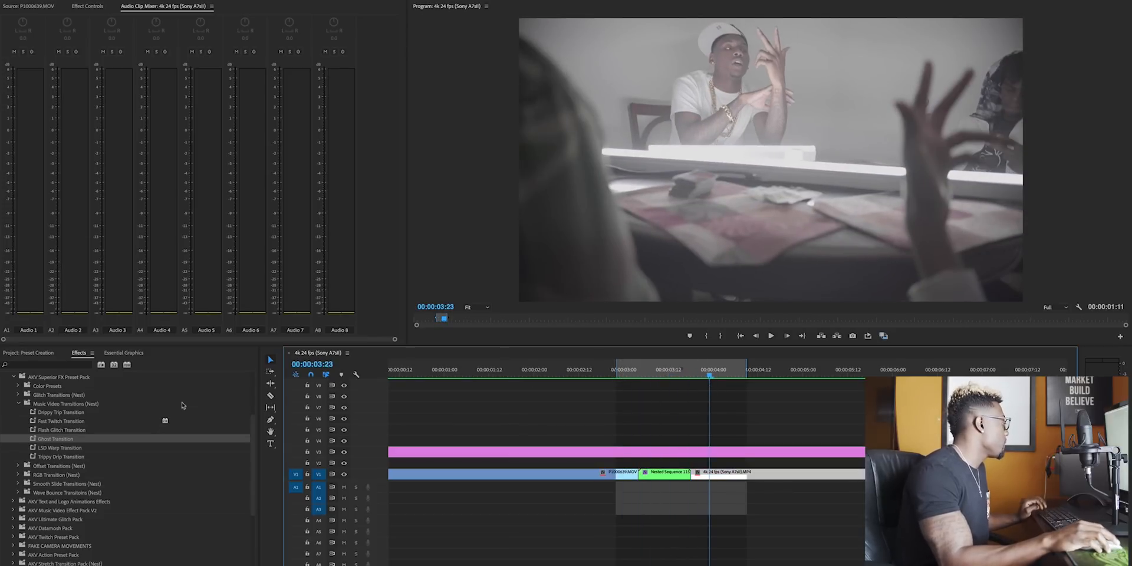
pyautogui.click(19, 403)
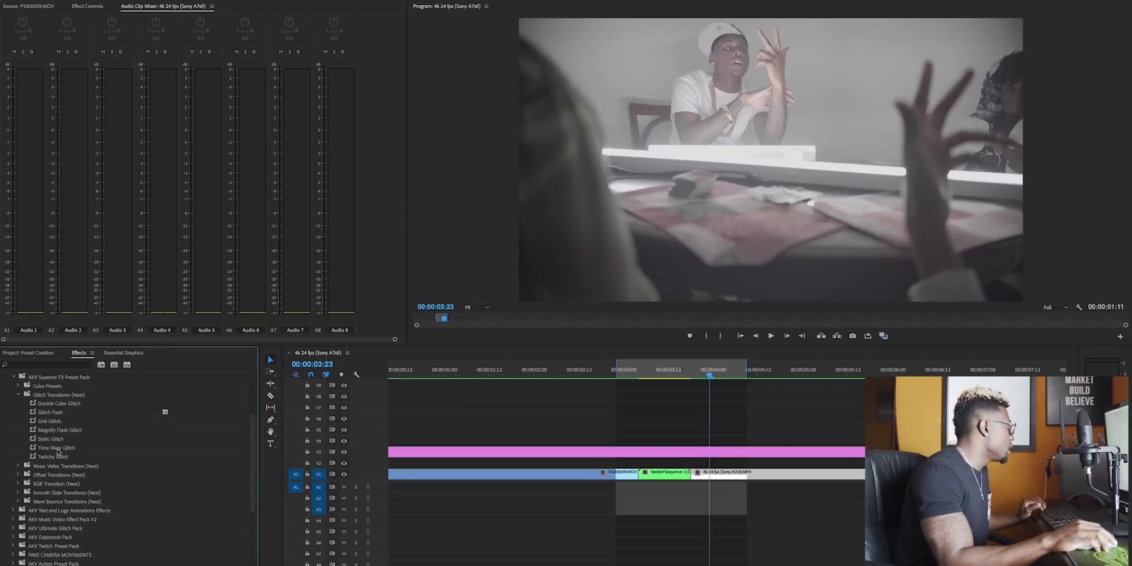
# Apply Time Warp Glitch to the nested clip and replay the transition twice from before it
pyautogui.click(56, 448)
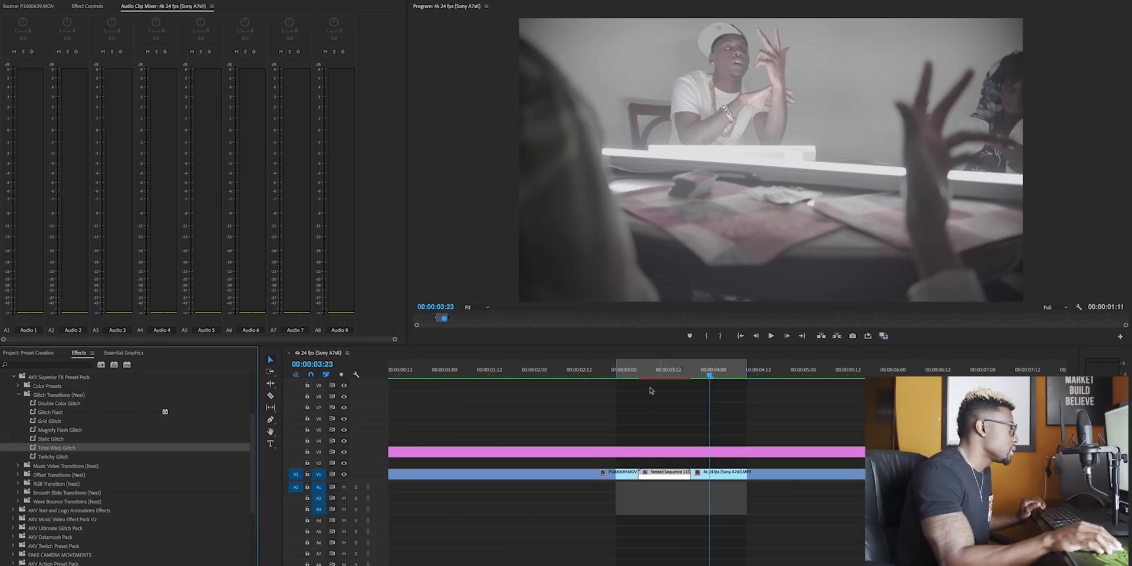
pyautogui.click(632, 374)
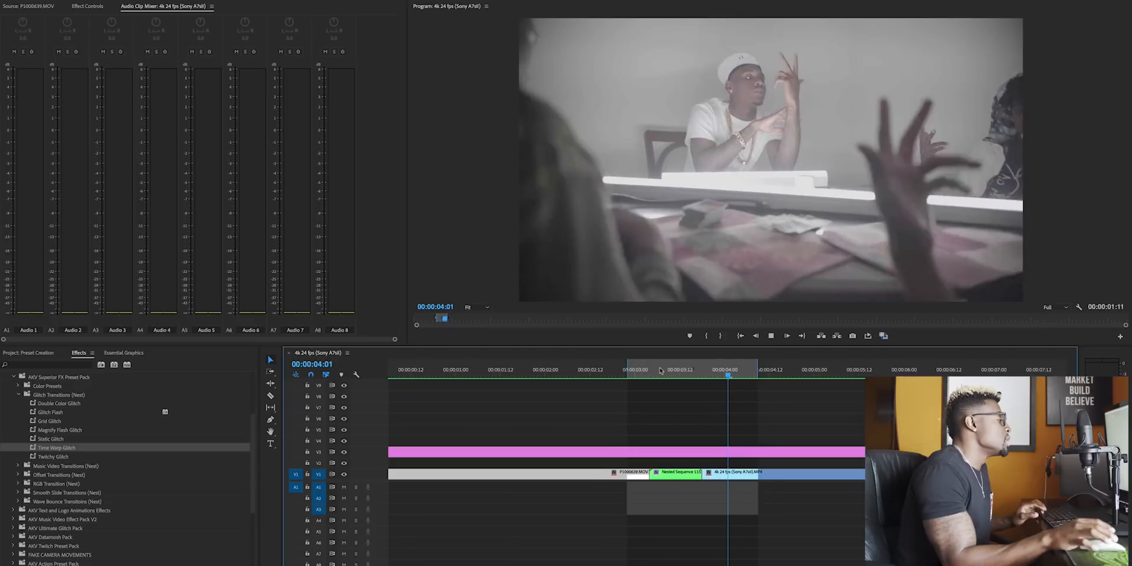
pyautogui.click(630, 369)
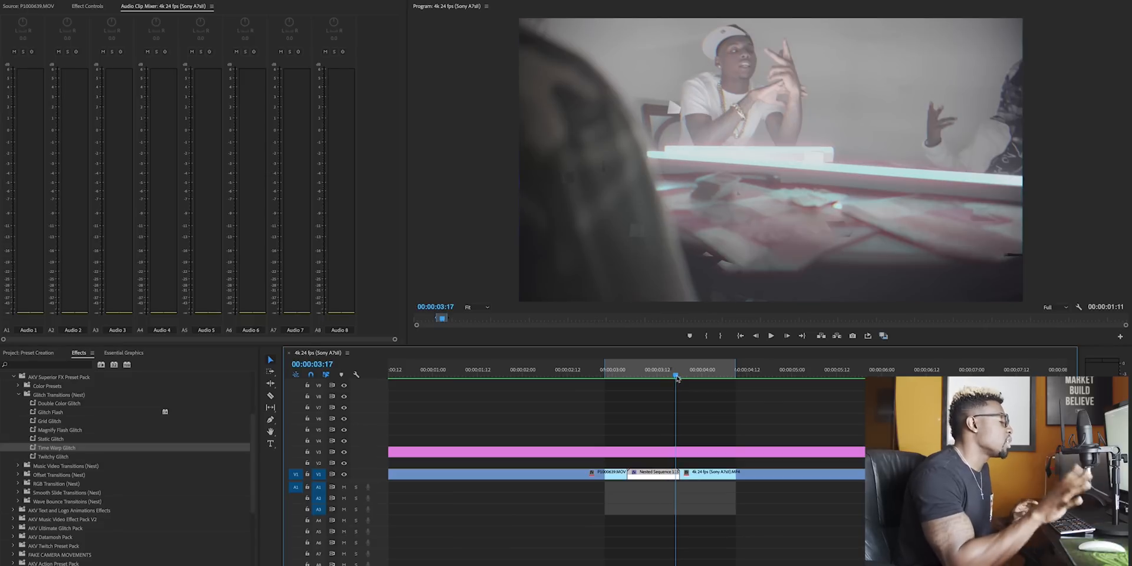
pyautogui.click(620, 369)
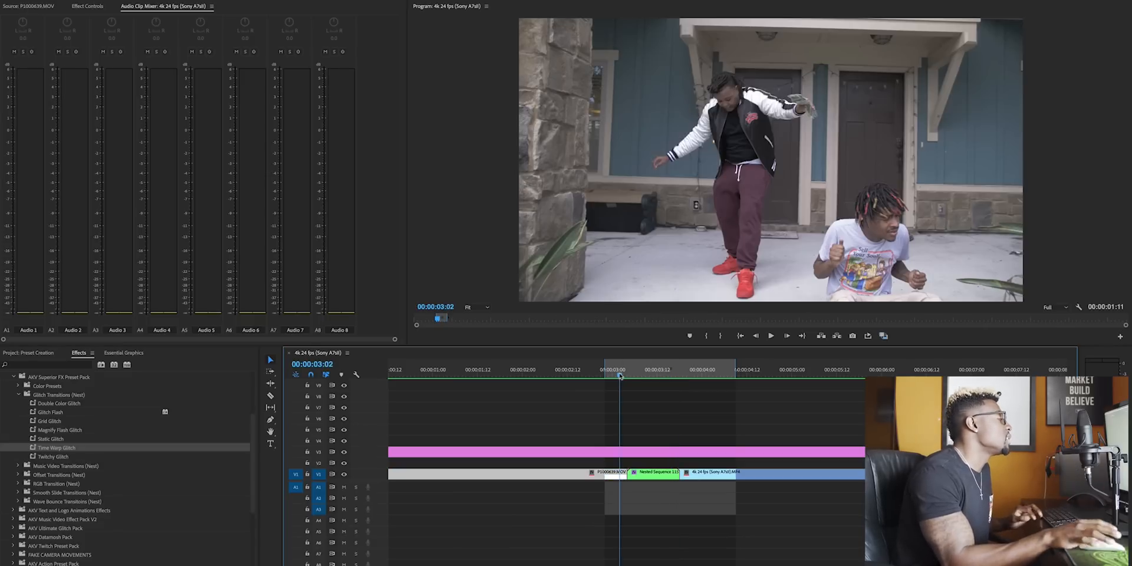
# Move to the sunset timelapse and expand Color Presets > Cinematic Movie for its adjustment layer
pyautogui.click(728, 369)
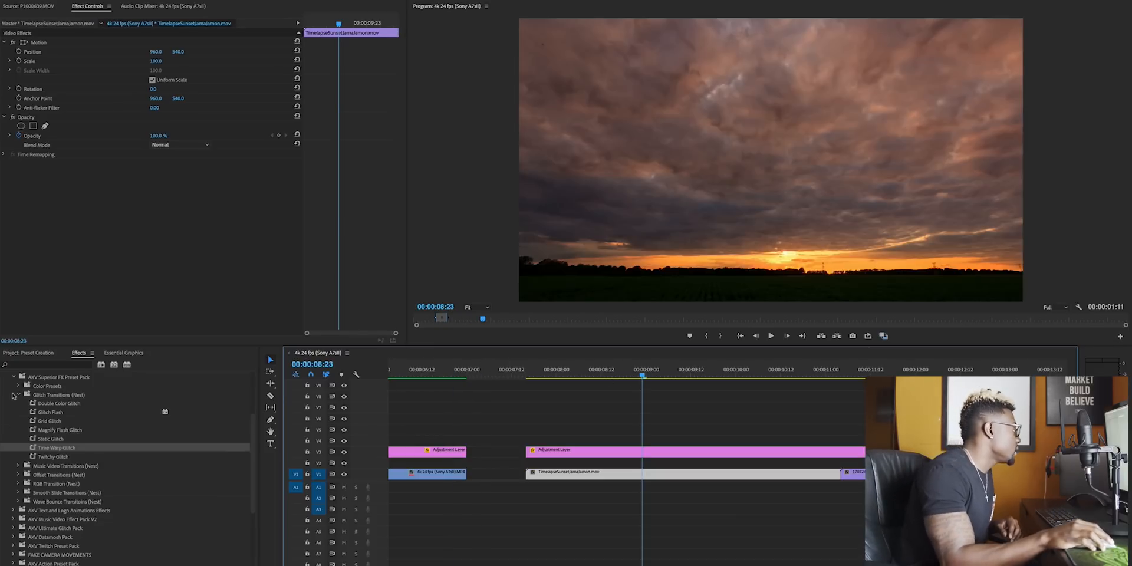
pyautogui.click(17, 394)
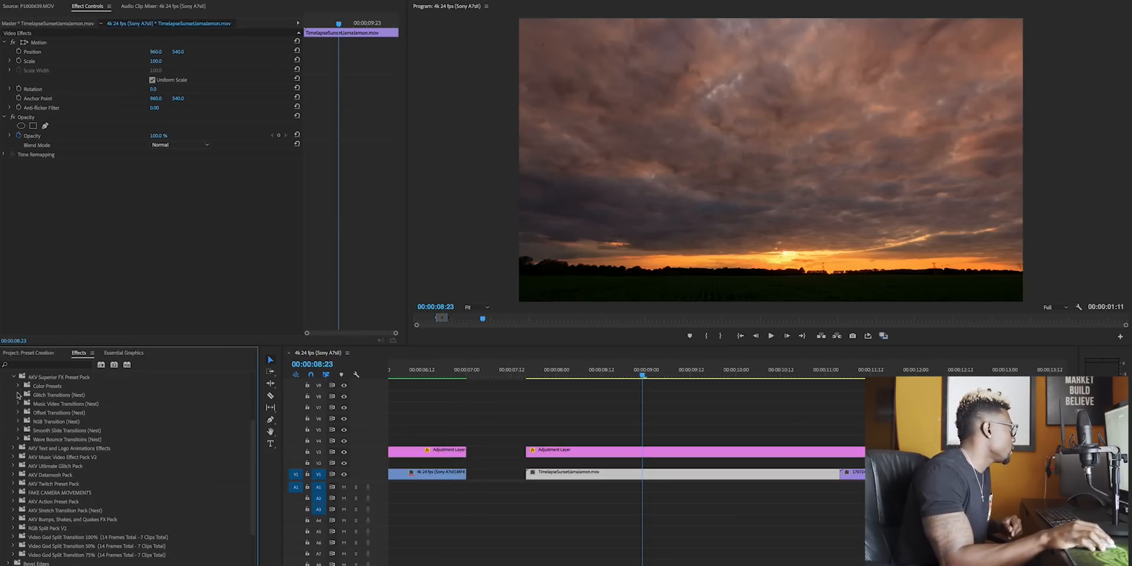
pyautogui.click(18, 385)
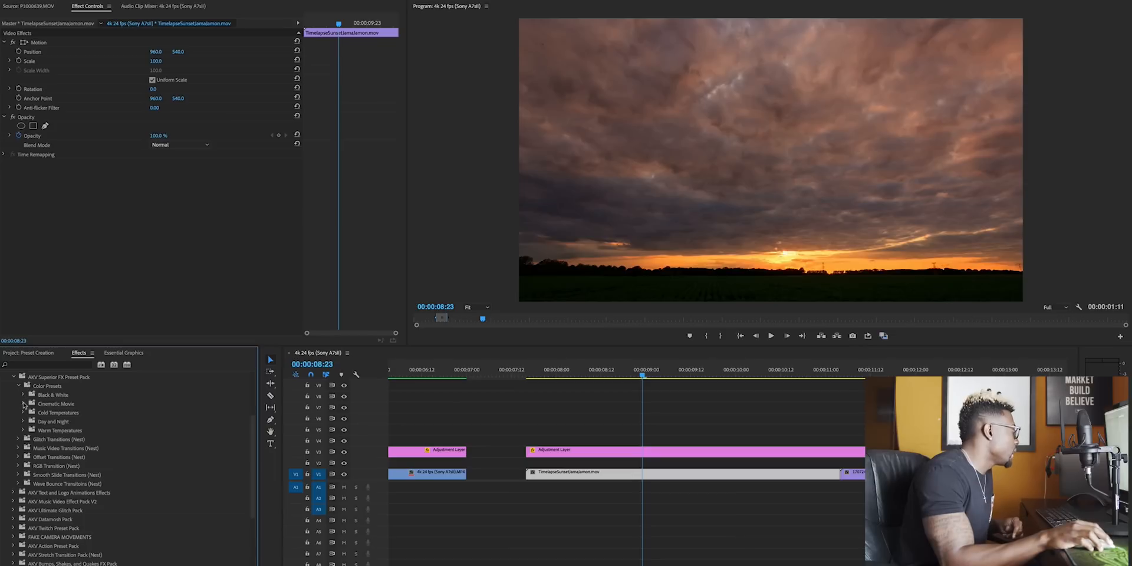
pyautogui.click(18, 403)
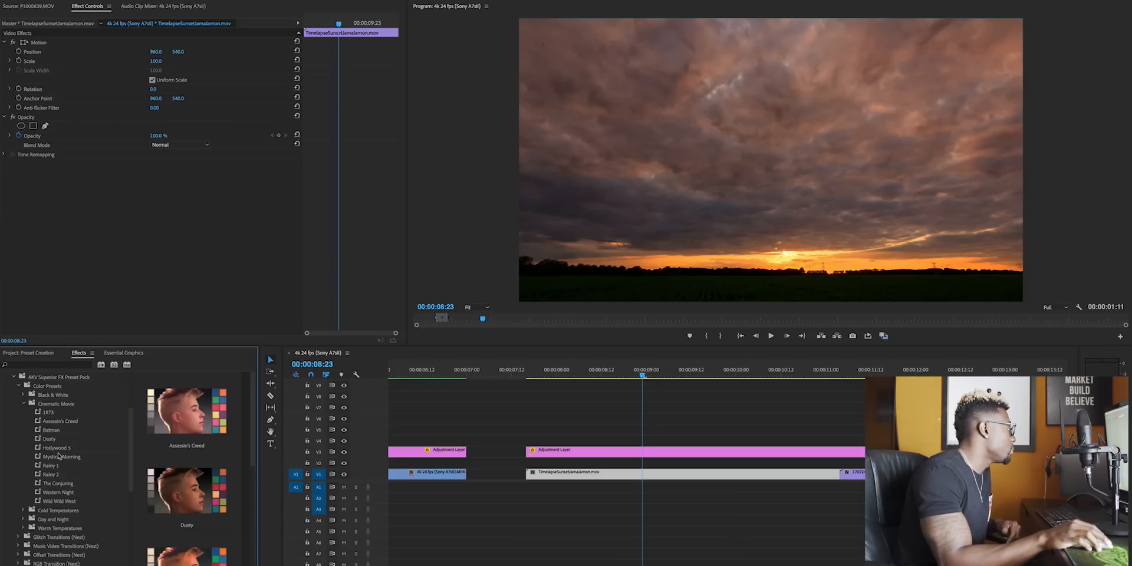
pyautogui.moveTo(65, 426)
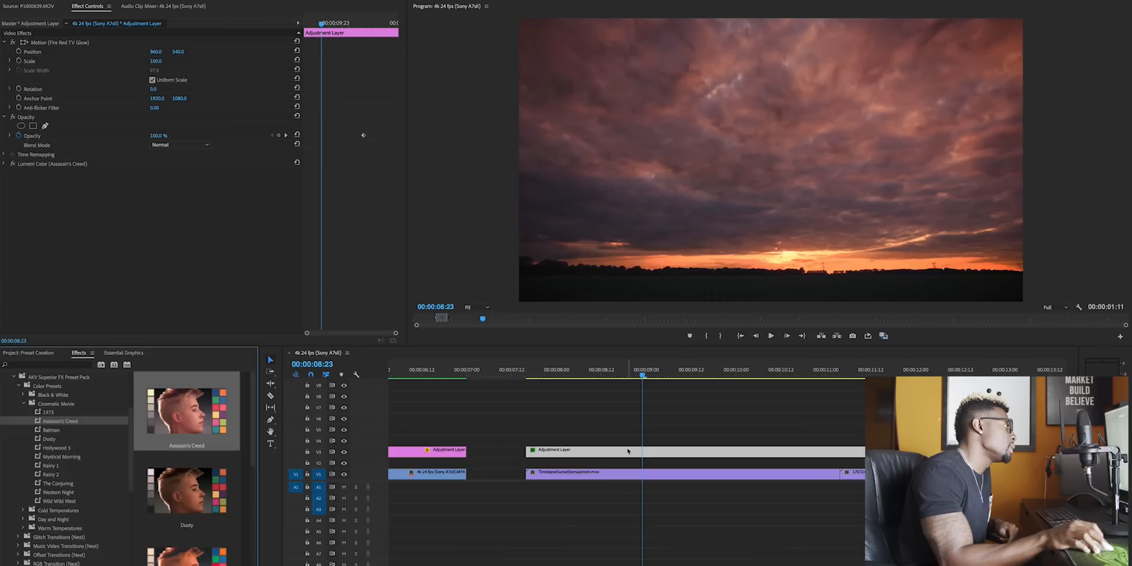
pyautogui.moveTo(645, 126)
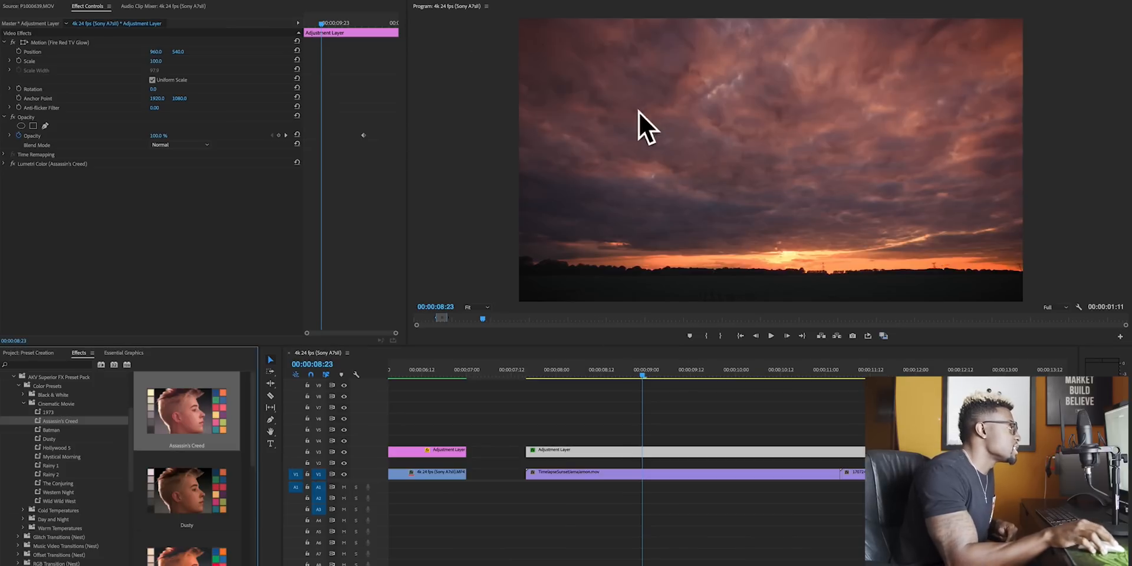
pyautogui.moveTo(640, 412)
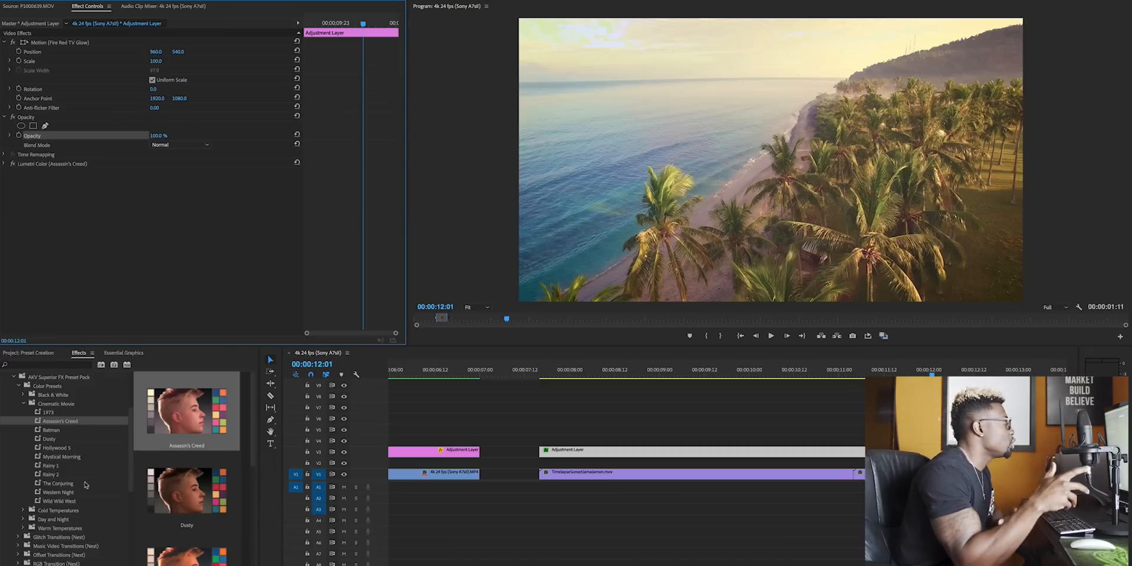
pyautogui.moveTo(496, 72)
pyautogui.write('0')
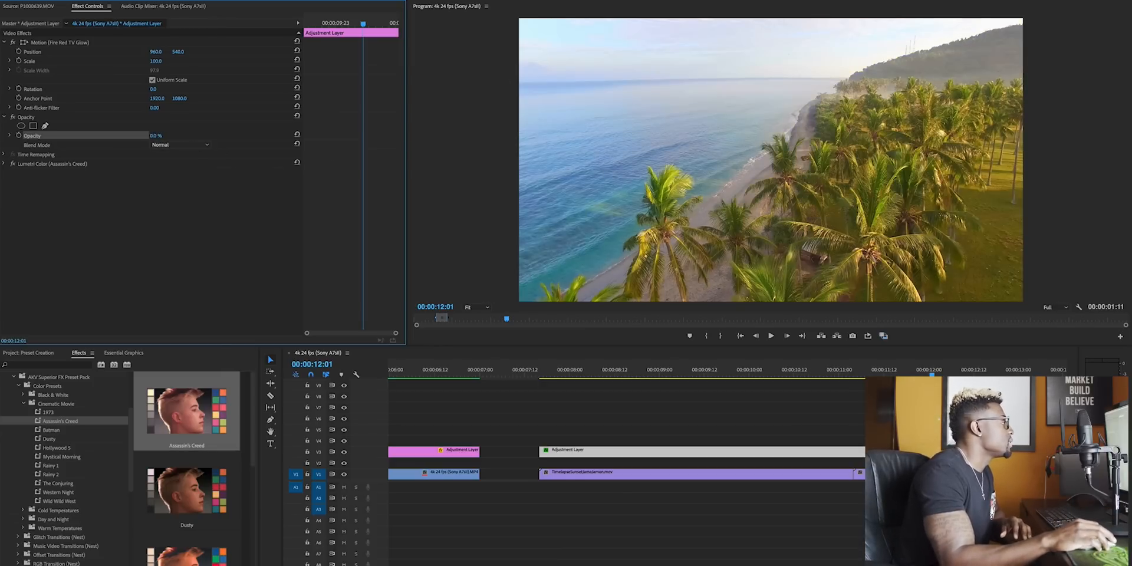
# Scrub the adjustment layer Opacity down to 0% and back to 100% to vary grade strength
pyautogui.click(154, 135)
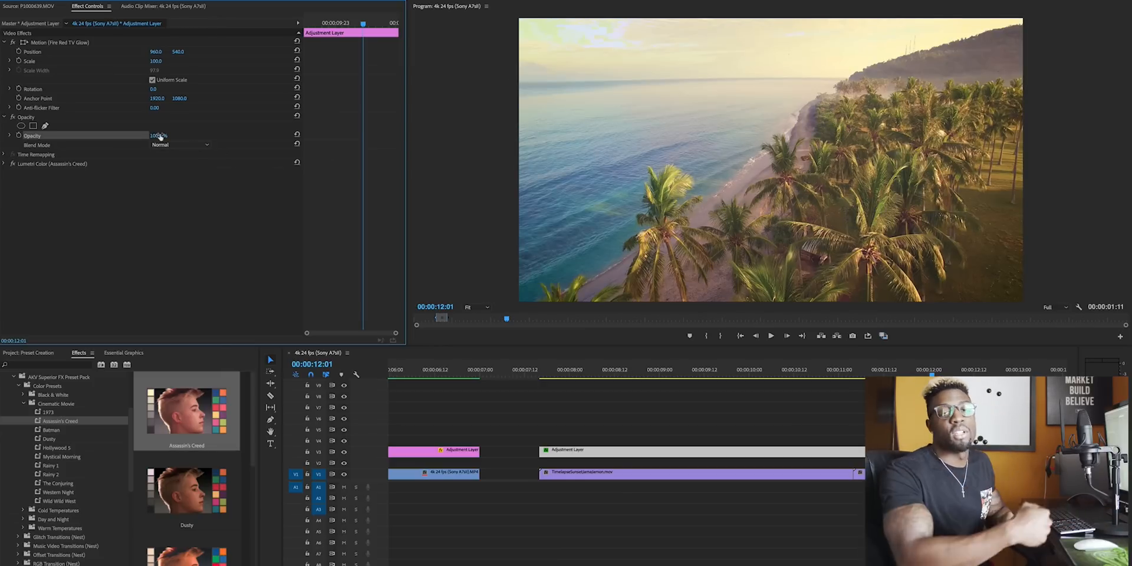